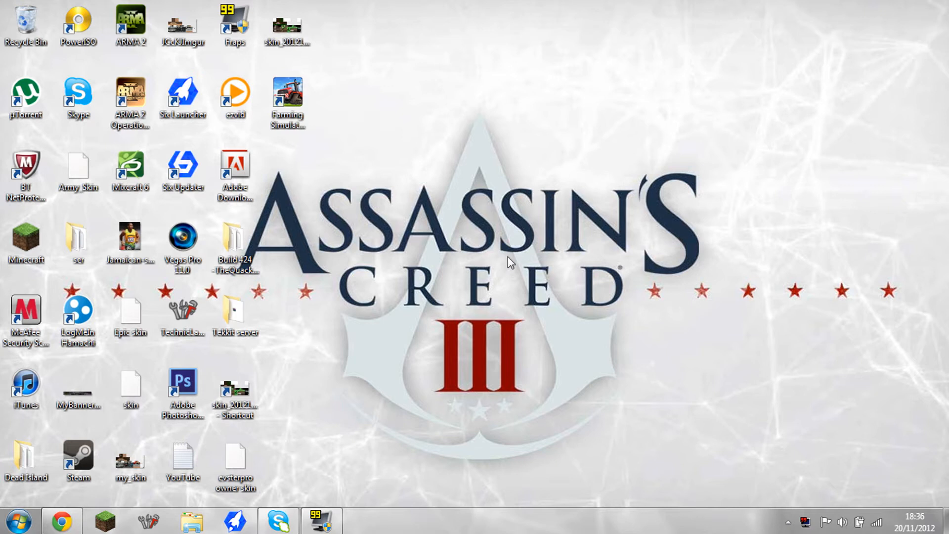
pyautogui.moveTo(397, 267)
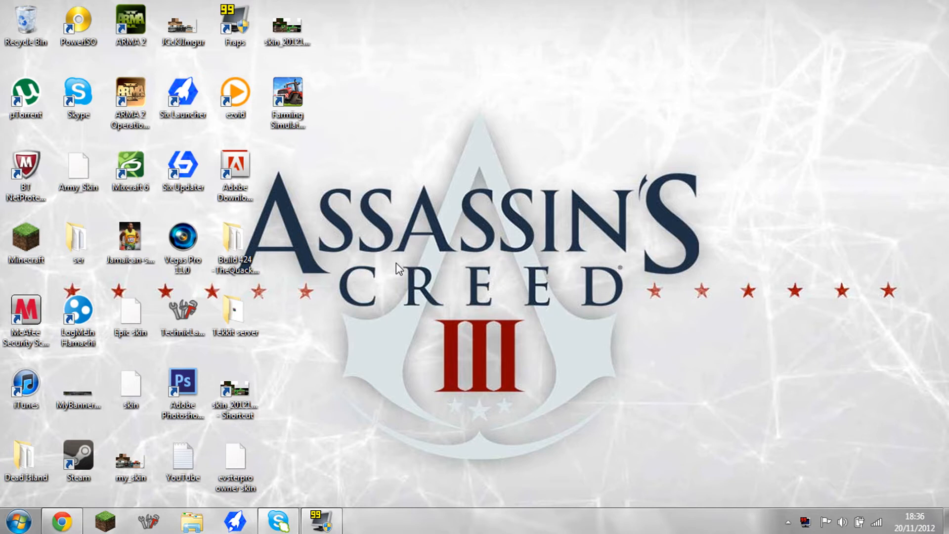
pyautogui.moveTo(377, 253)
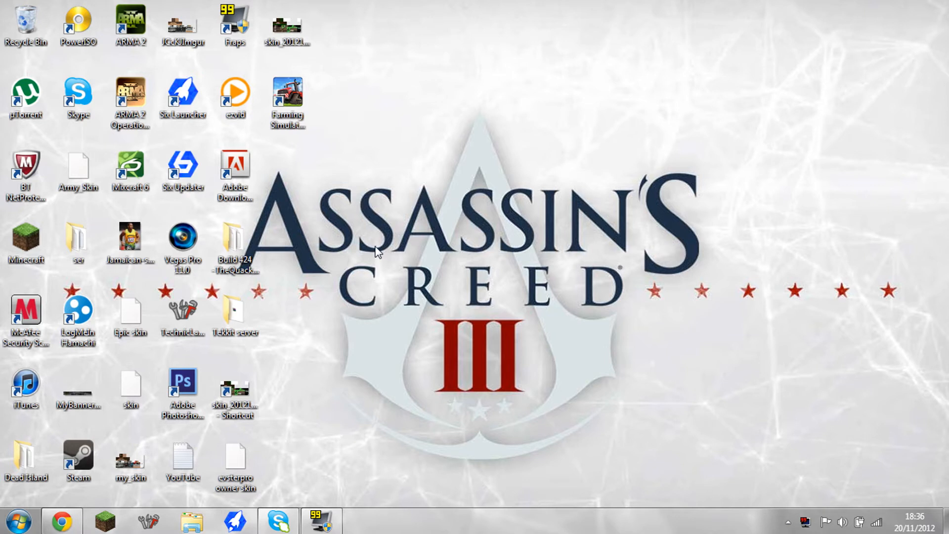
pyautogui.moveTo(399, 285)
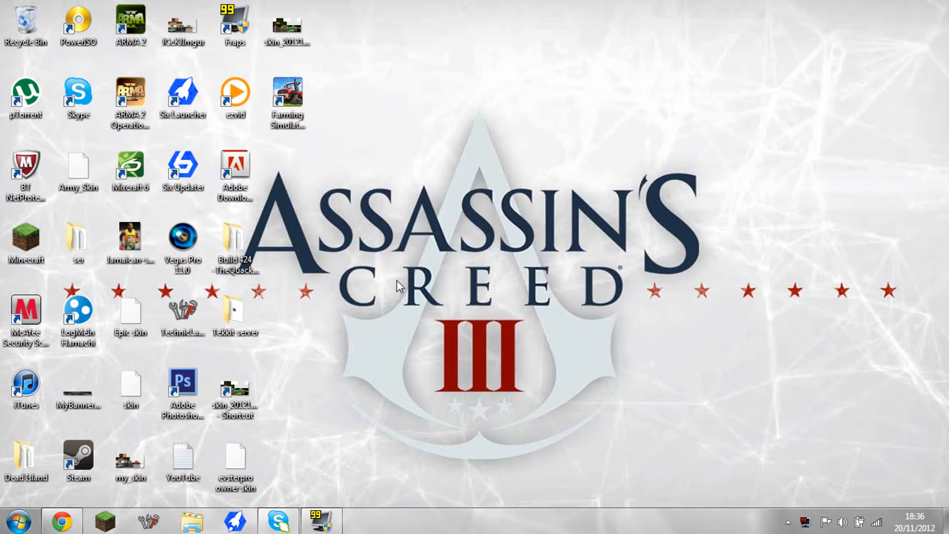
pyautogui.moveTo(458, 369)
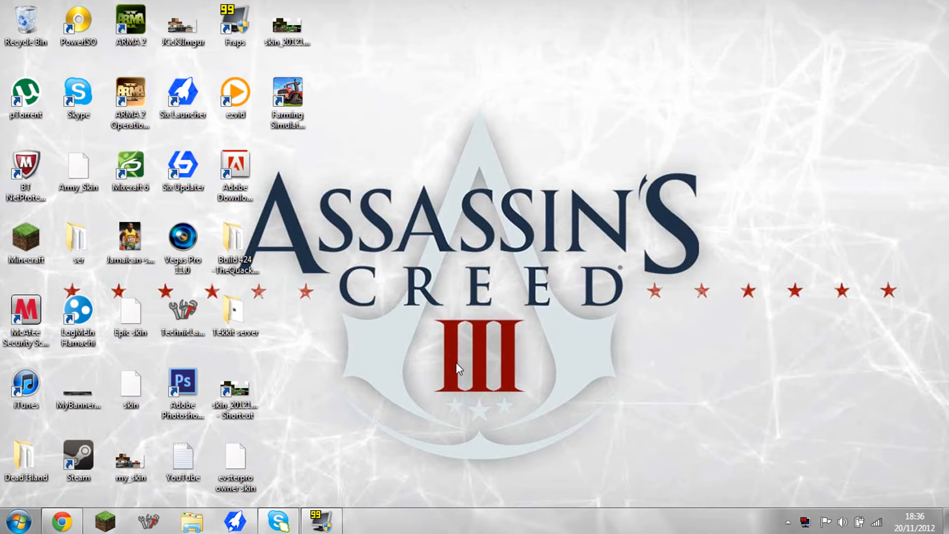
pyautogui.moveTo(467, 335)
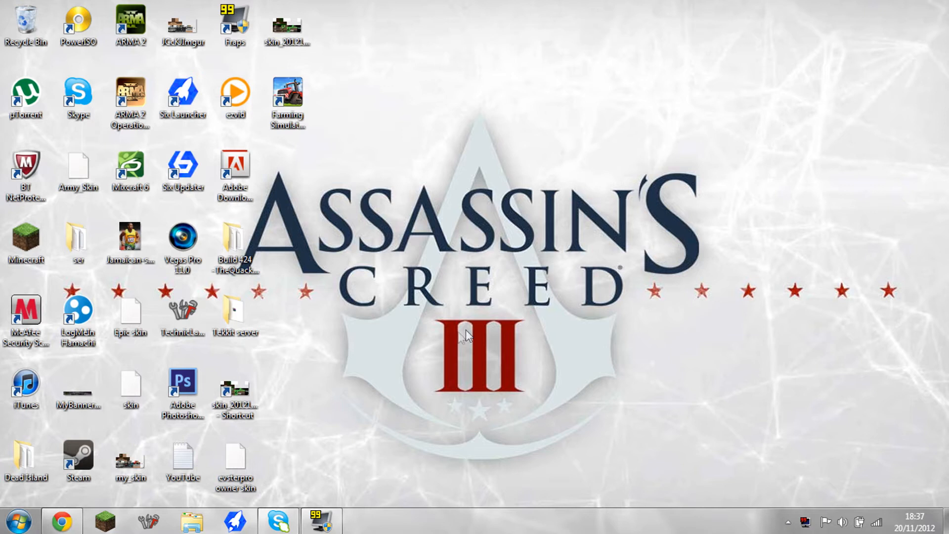
# Download the Minecraft 1.4.4 pre-release client minecraft.jar from the Mojang post.
pyautogui.click(62, 520)
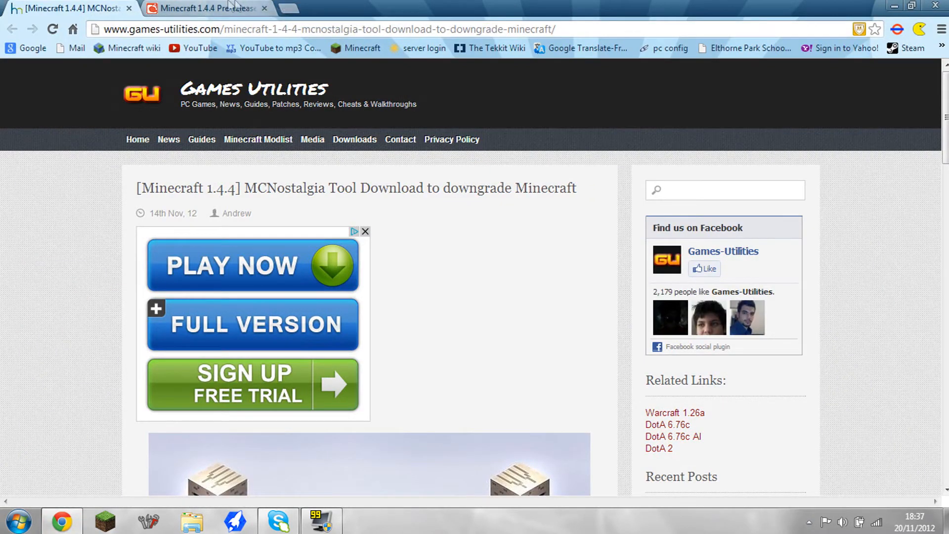
pyautogui.click(206, 8)
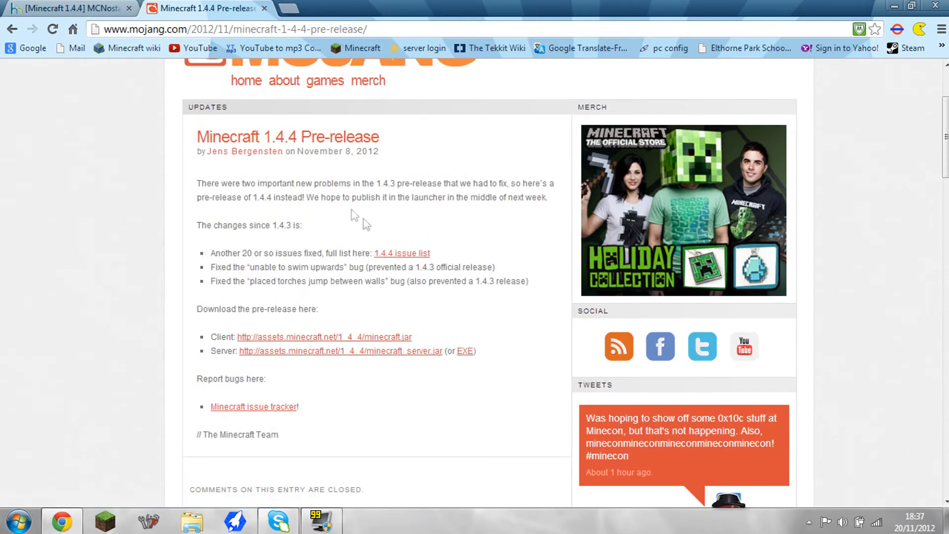
pyautogui.moveTo(348, 208)
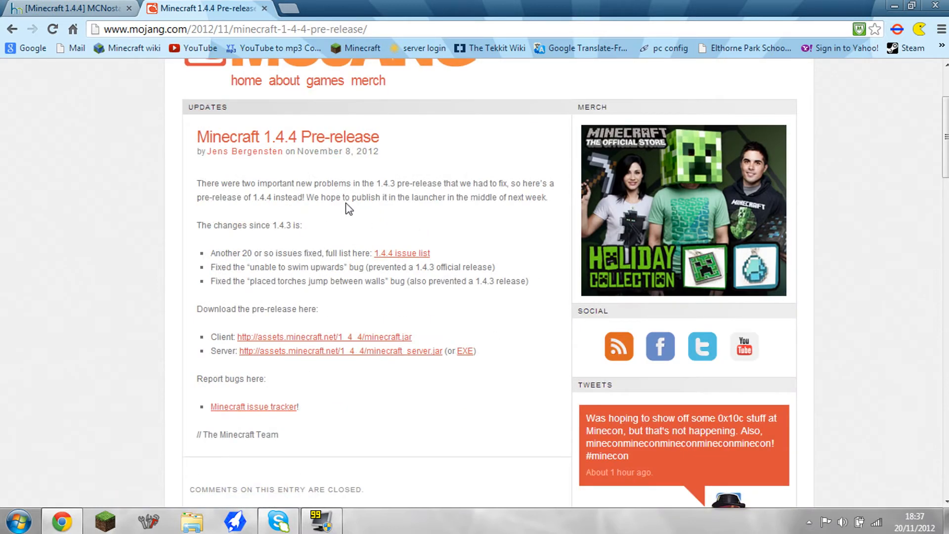
pyautogui.scroll(3)
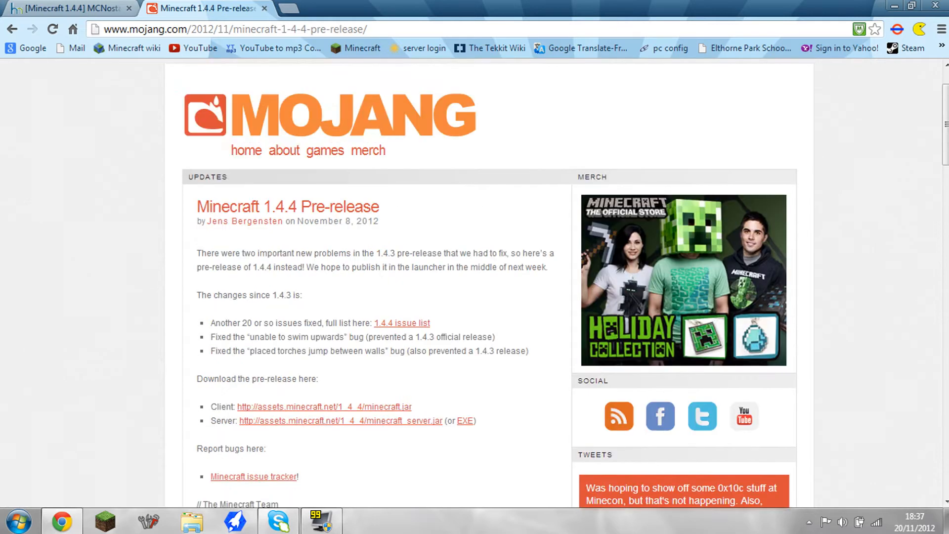
pyautogui.doubleClick(271, 207)
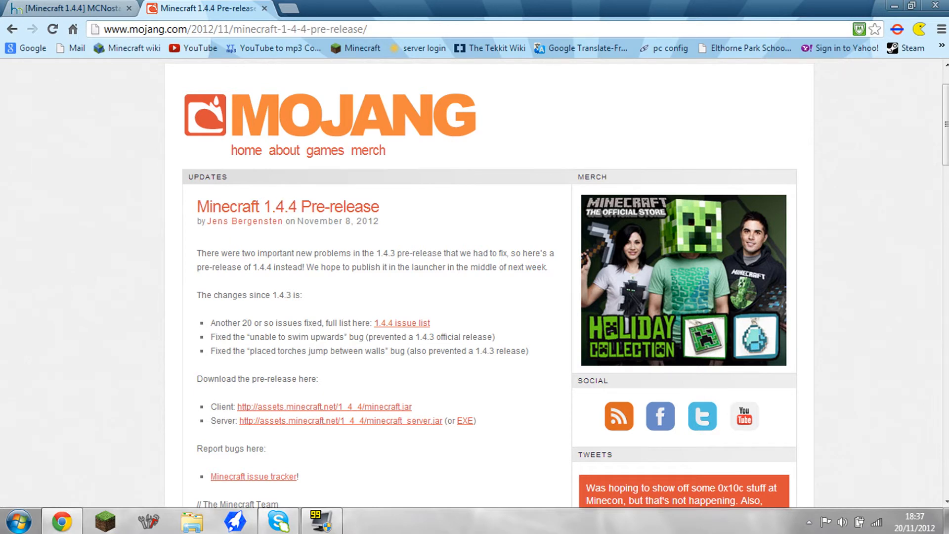
pyautogui.scroll(-3)
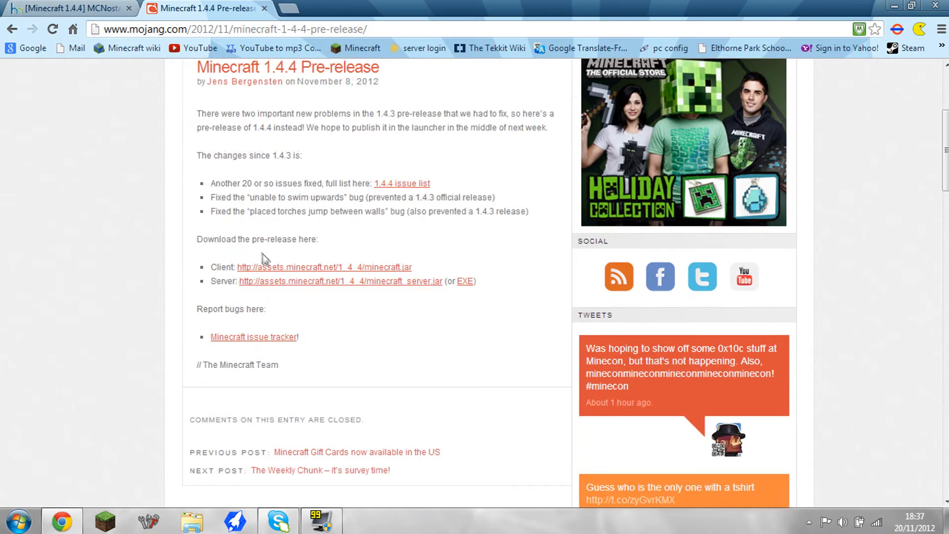
pyautogui.moveTo(262, 270)
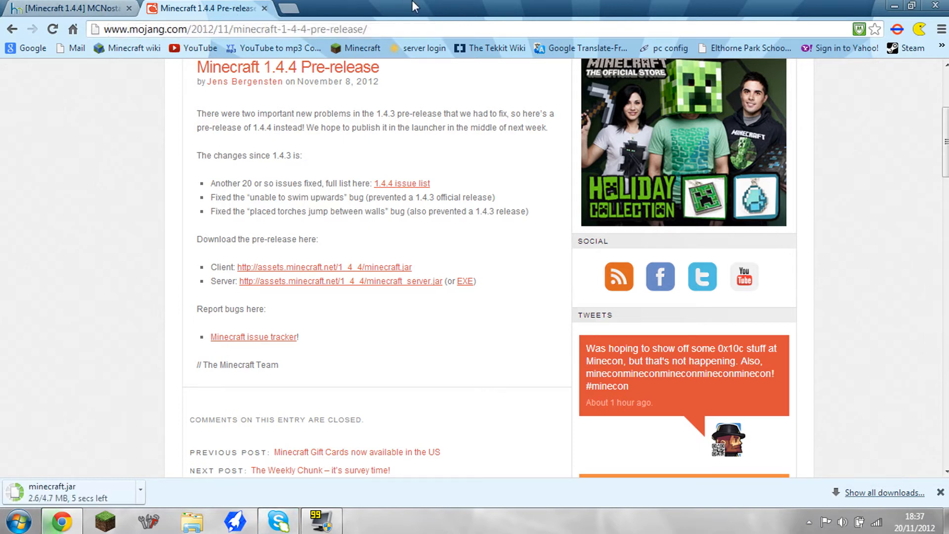
# Return to the Games Utilities guide page at its MCNostalgia 2.1.2.zip download section.
pyautogui.click(69, 8)
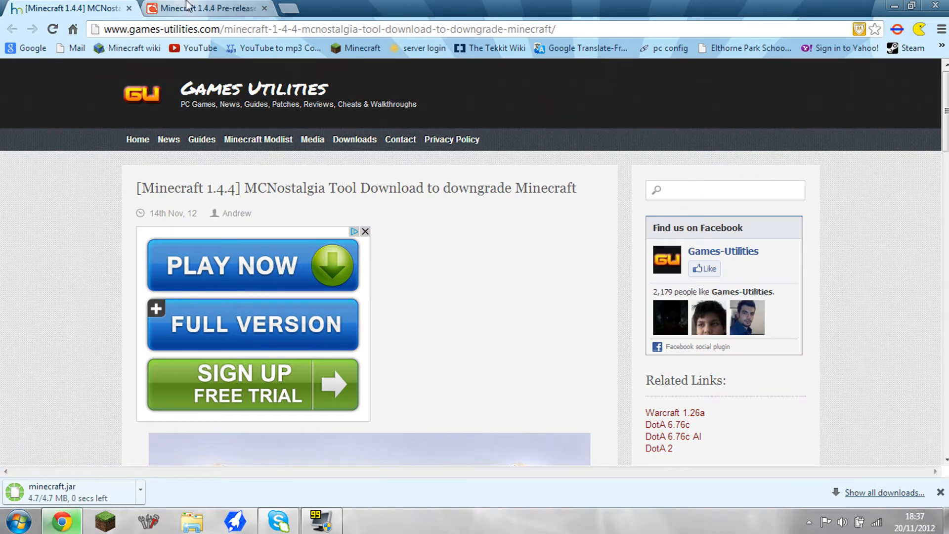
pyautogui.click(203, 9)
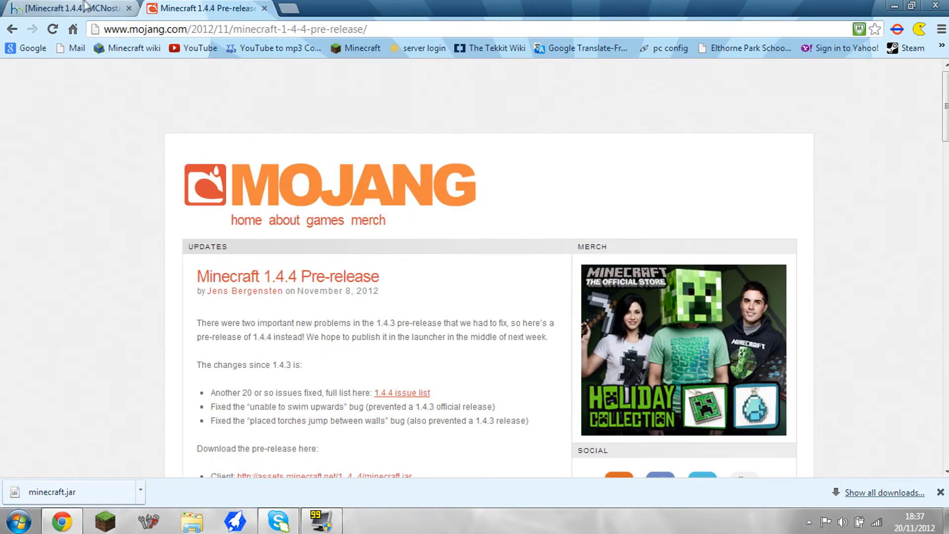
pyautogui.click(66, 8)
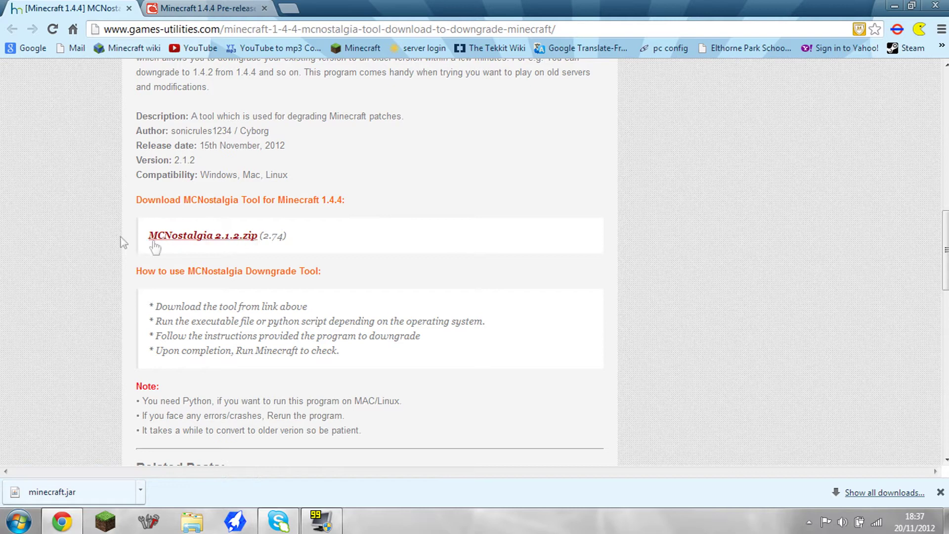
pyautogui.moveTo(192, 238)
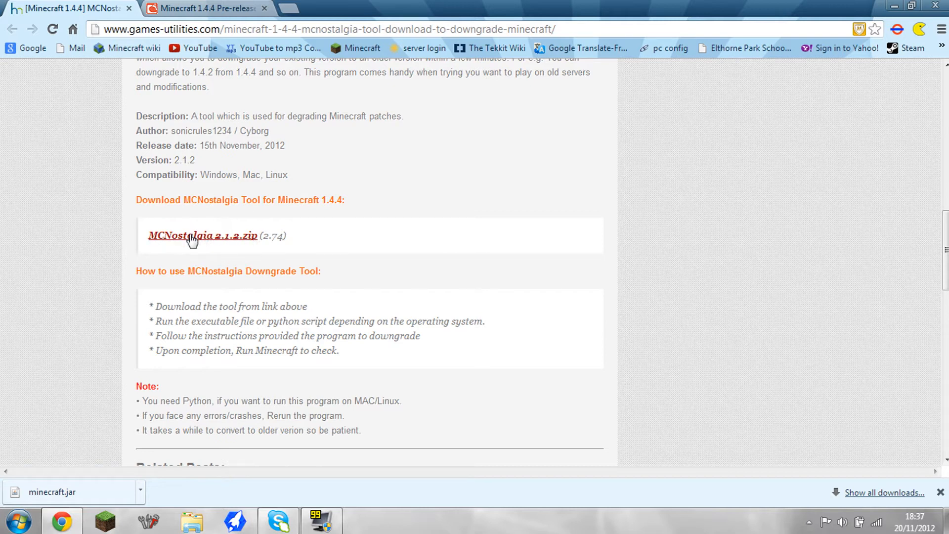
# Follow the MCNostalgia 2.1.2.zip link and wait out the AdF.ly countdown across tabs.
pyautogui.click(202, 235)
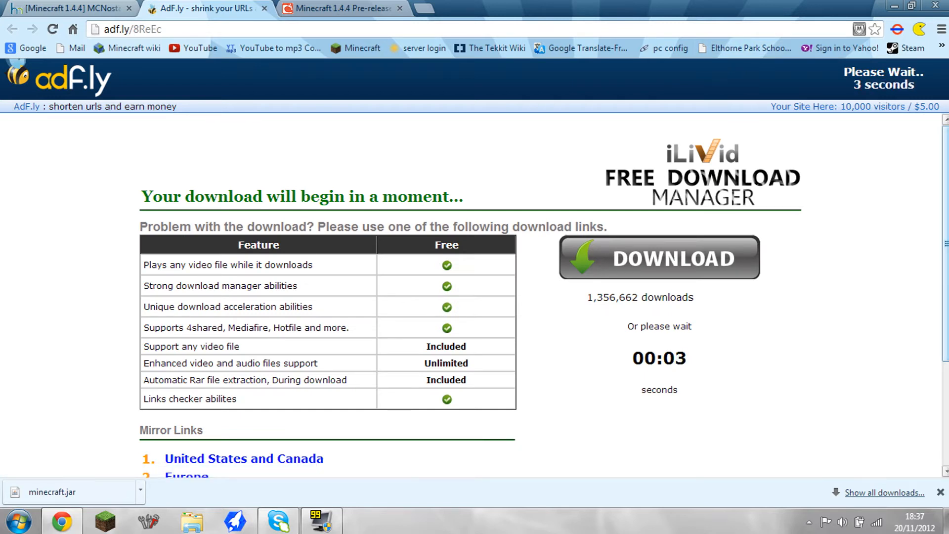
pyautogui.click(339, 8)
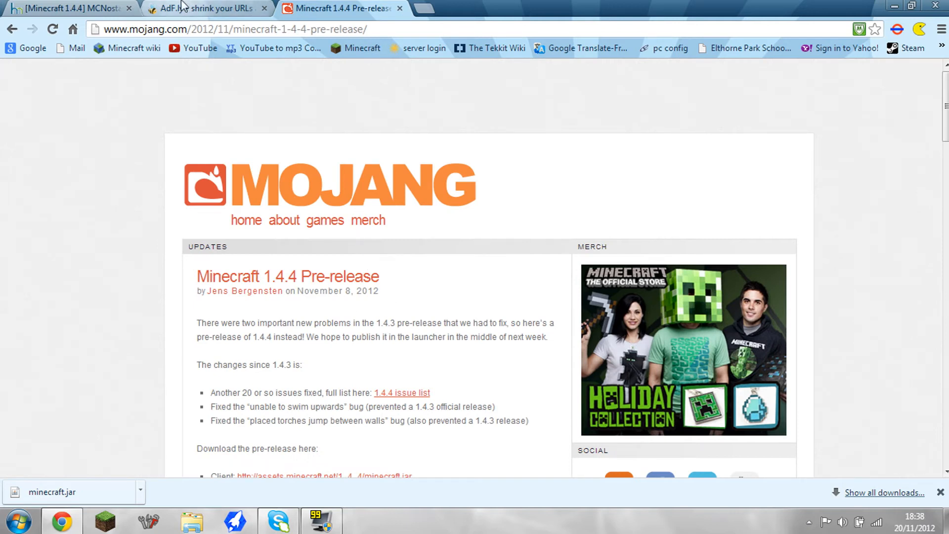
pyautogui.click(208, 8)
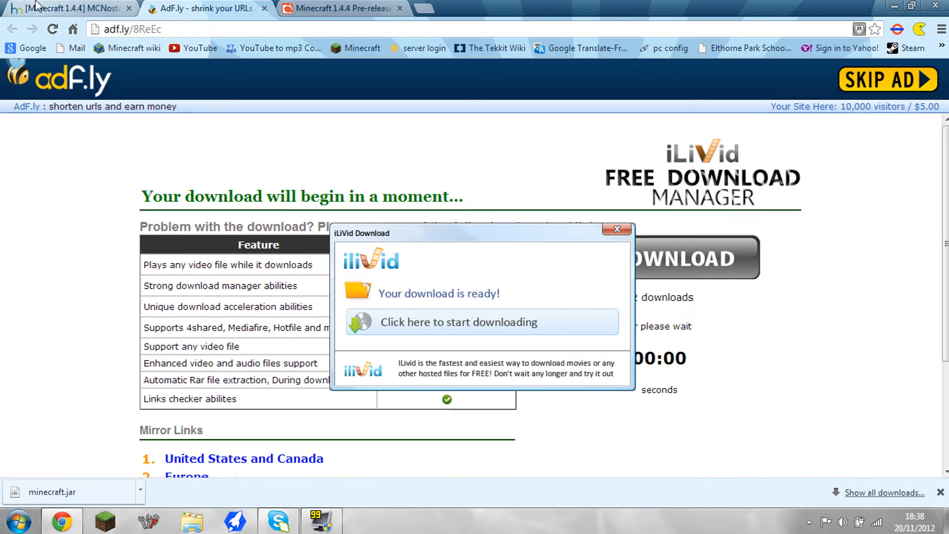
pyautogui.click(66, 8)
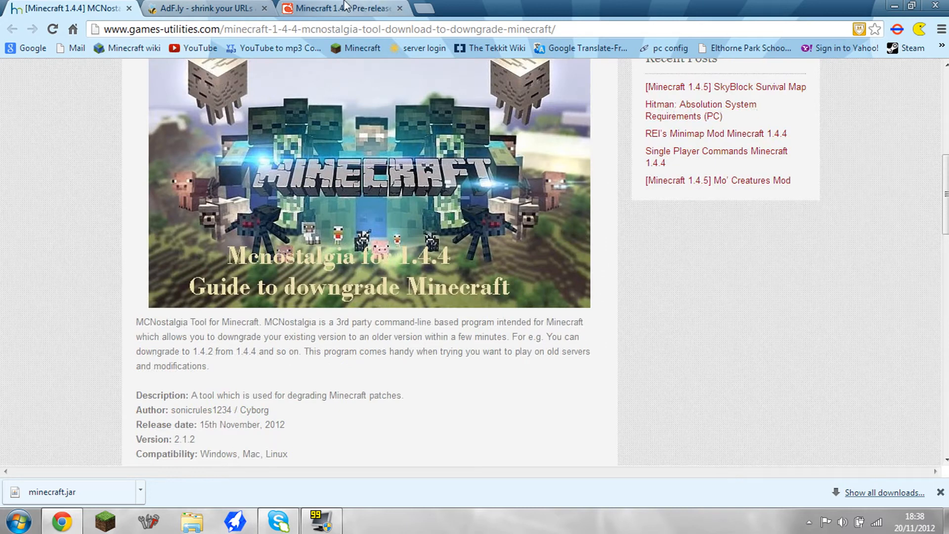
pyautogui.moveTo(334, 8)
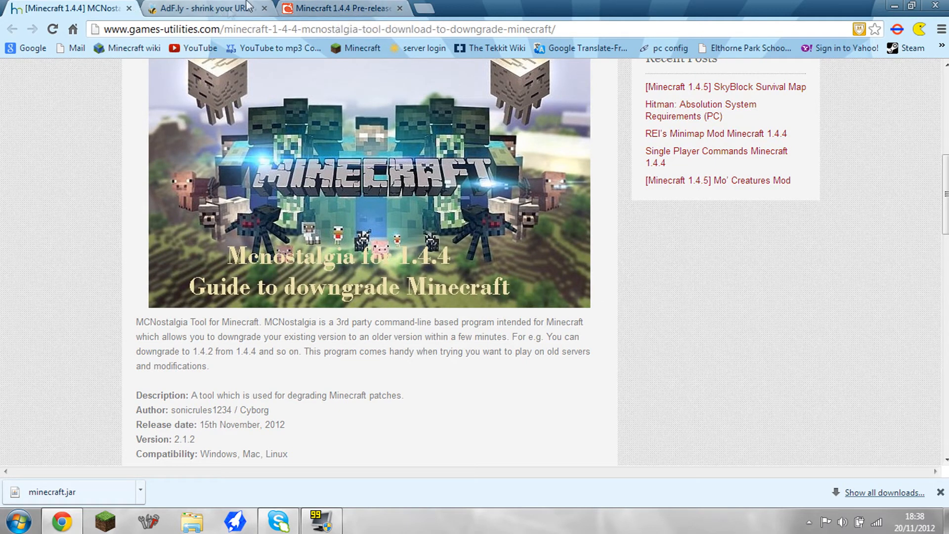
pyautogui.click(342, 8)
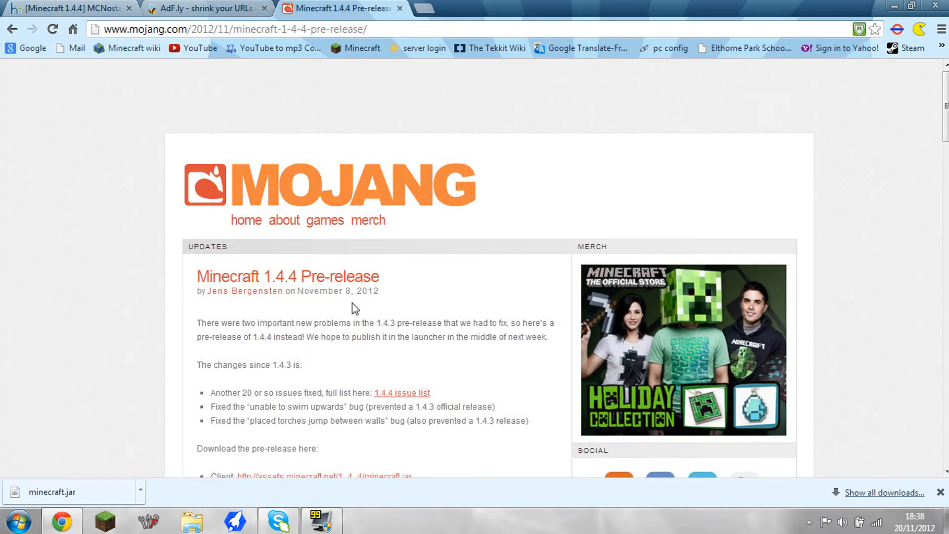
pyautogui.moveTo(531, 80)
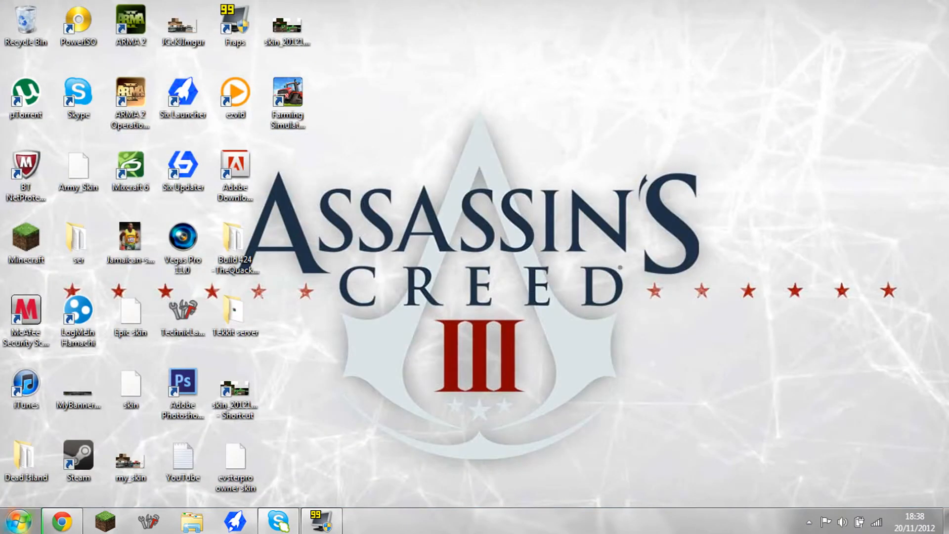
# Delete the old minecraft.jar from the %appdata% .minecraft bin folder.
pyautogui.click(22, 519)
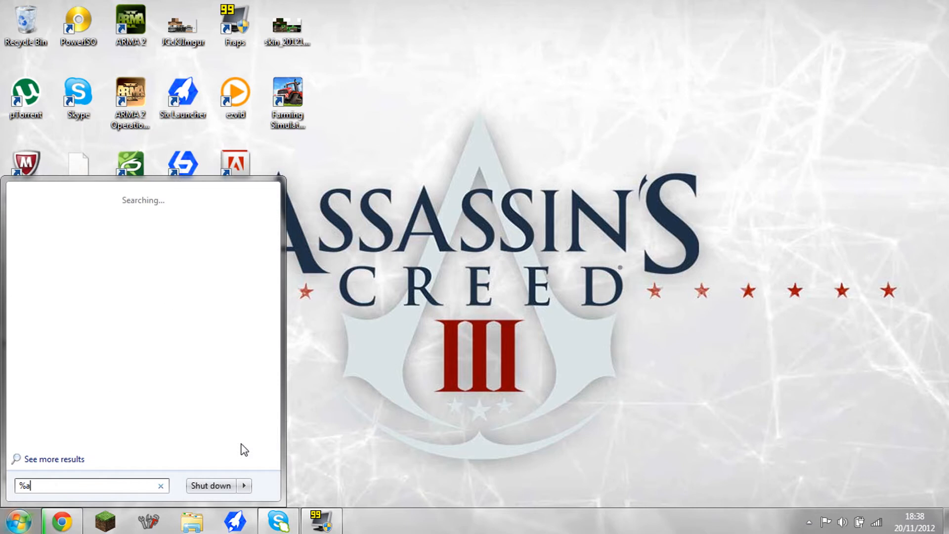
pyautogui.press('Return')
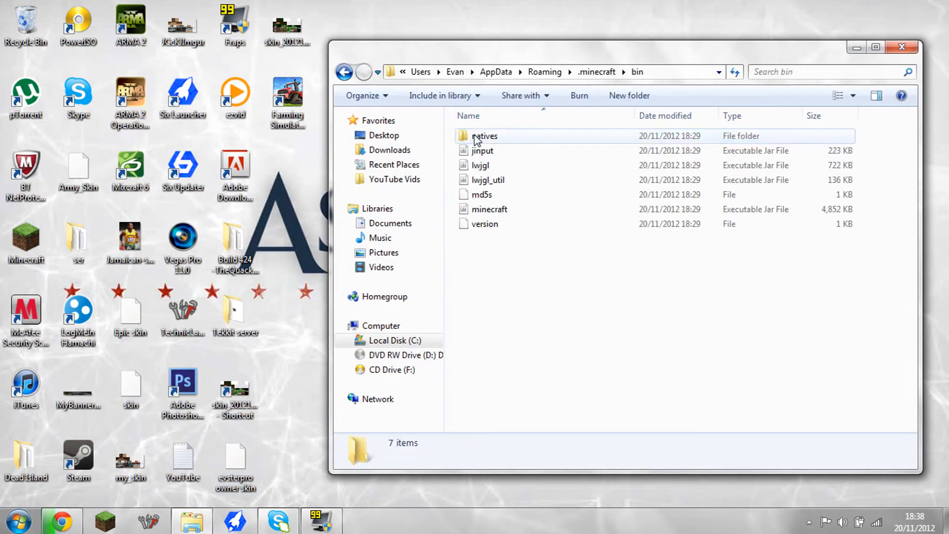
pyautogui.click(488, 209)
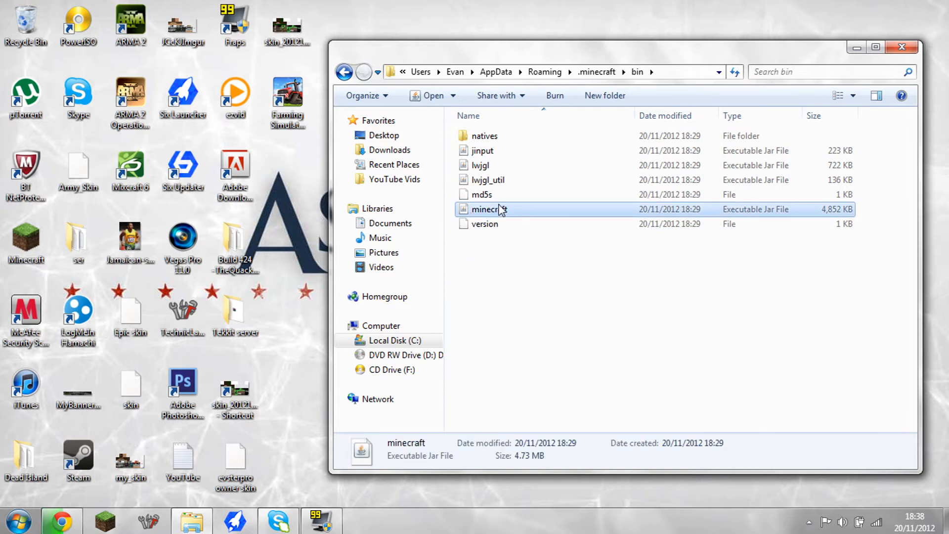
pyautogui.moveTo(33, 5)
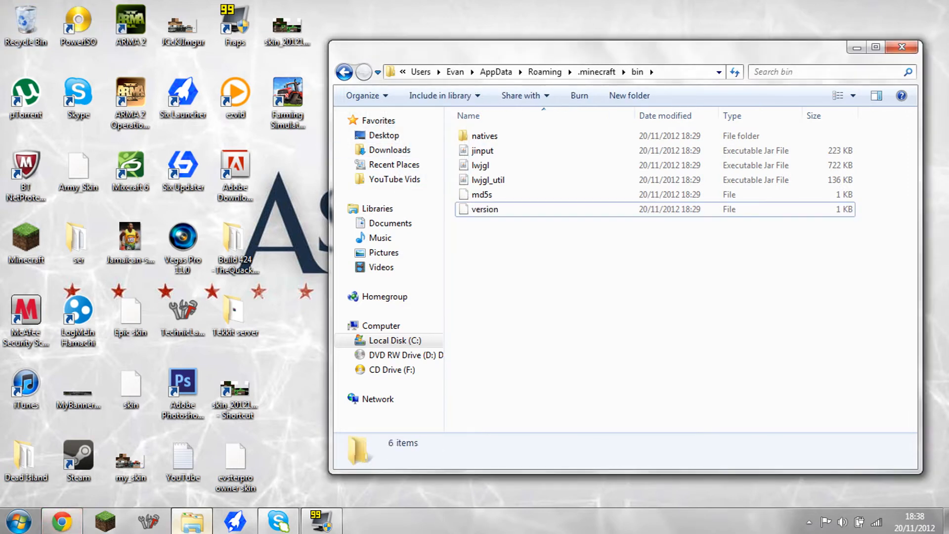
pyautogui.click(17, 519)
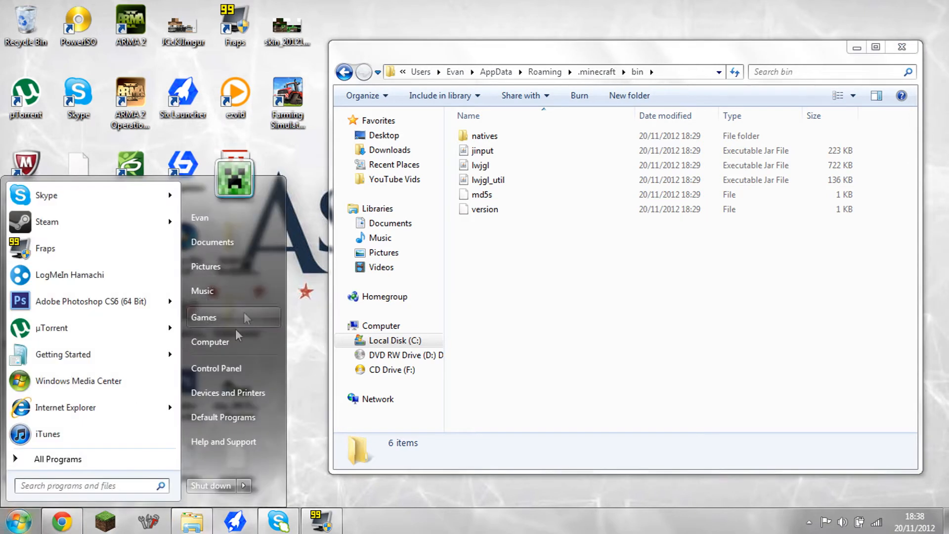
pyautogui.moveTo(221, 345)
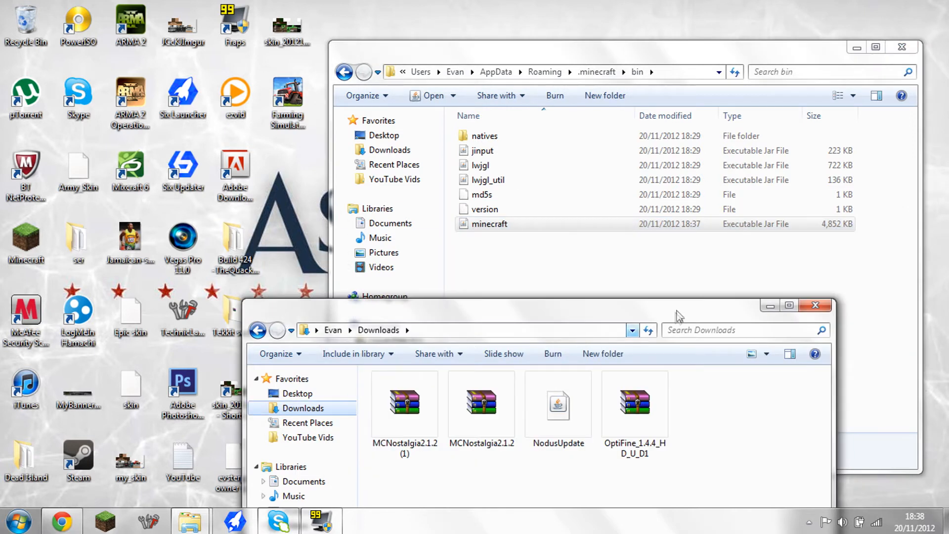
pyautogui.moveTo(692, 56)
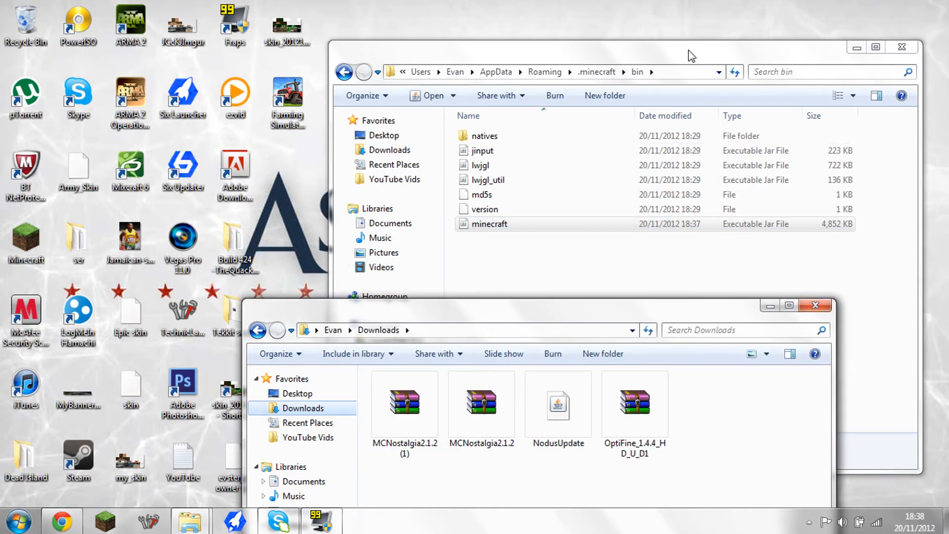
# Close the .minecraft bin folder window, leaving Downloads open.
pyautogui.click(900, 46)
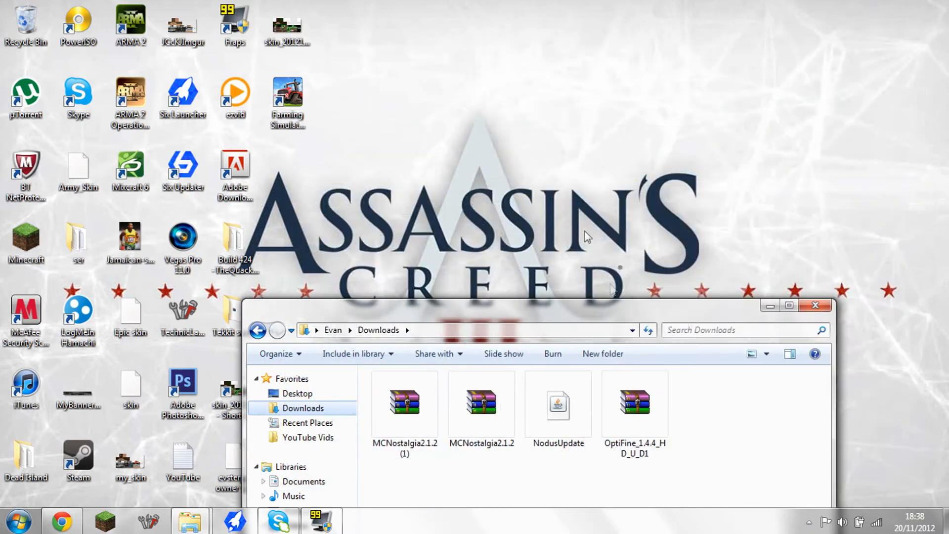
# Create a new desktop folder named MC via the desktop context menu.
pyautogui.rightClick(586, 237)
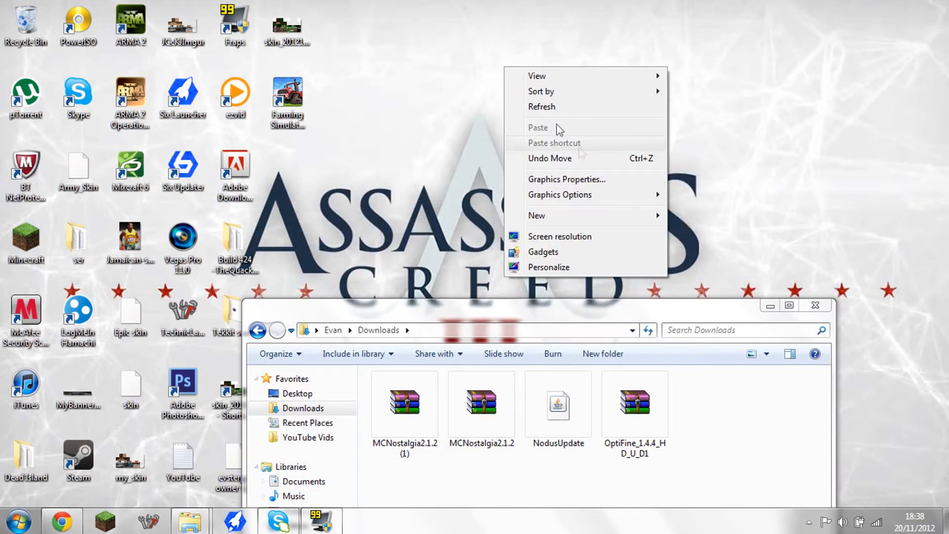
pyautogui.moveTo(580, 215)
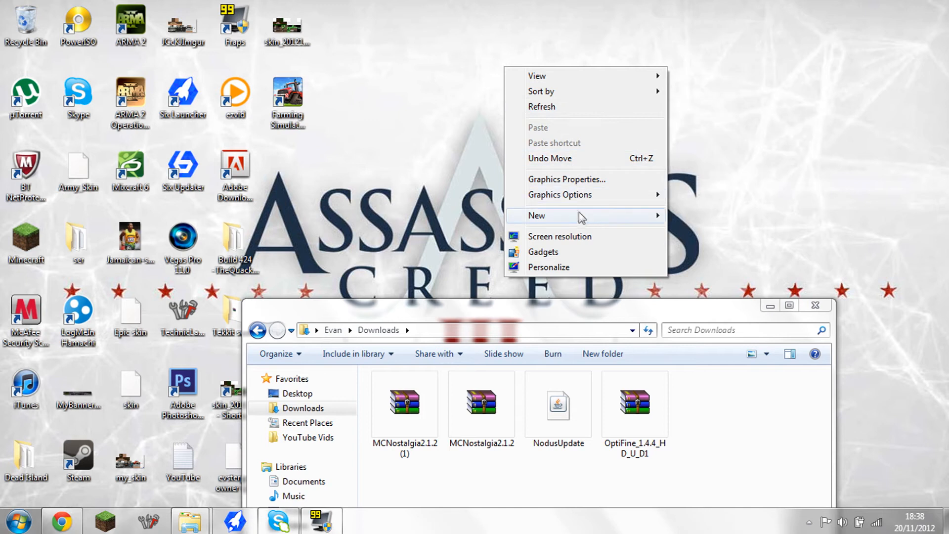
pyautogui.click(536, 216)
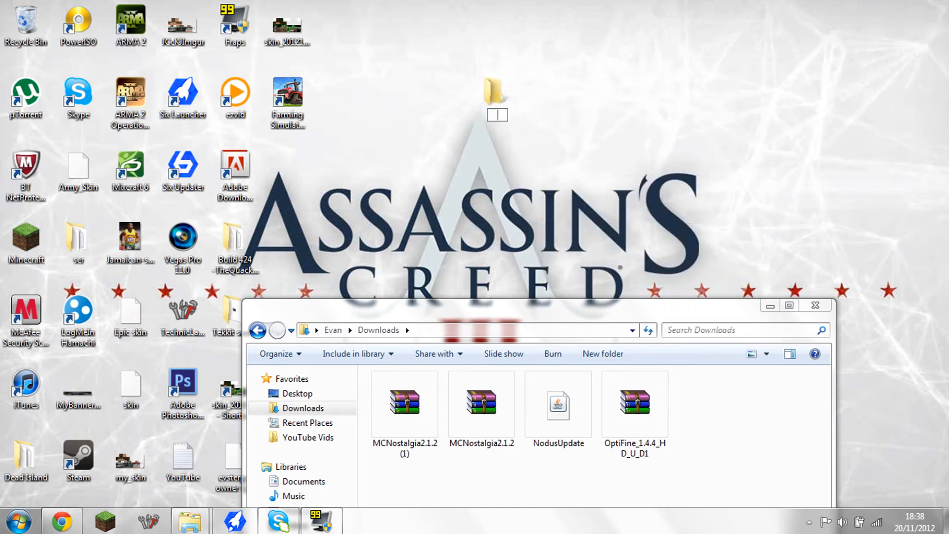
pyautogui.write('MC')
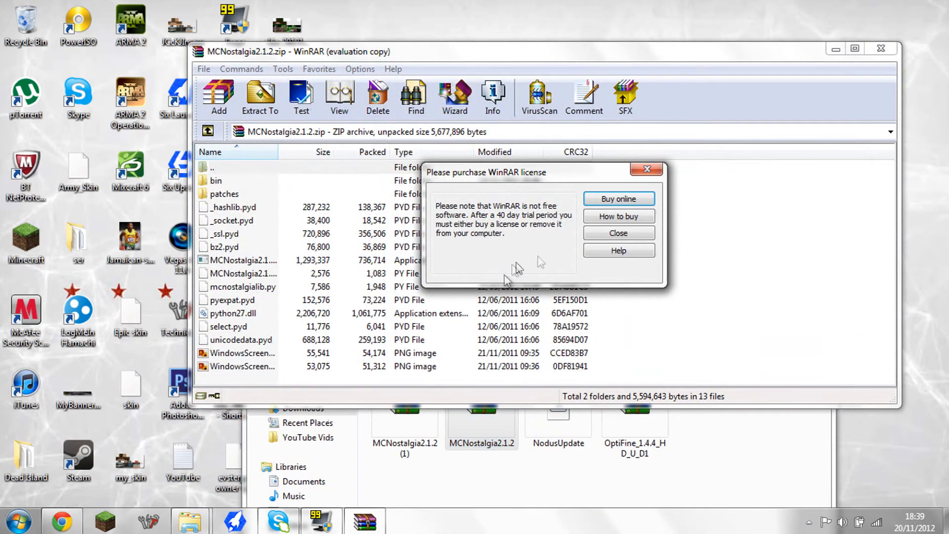
# Extract all MCNostalgia2.1.2 archive files into MC and launch MCNostalgia2.1.2.exe.
pyautogui.click(617, 233)
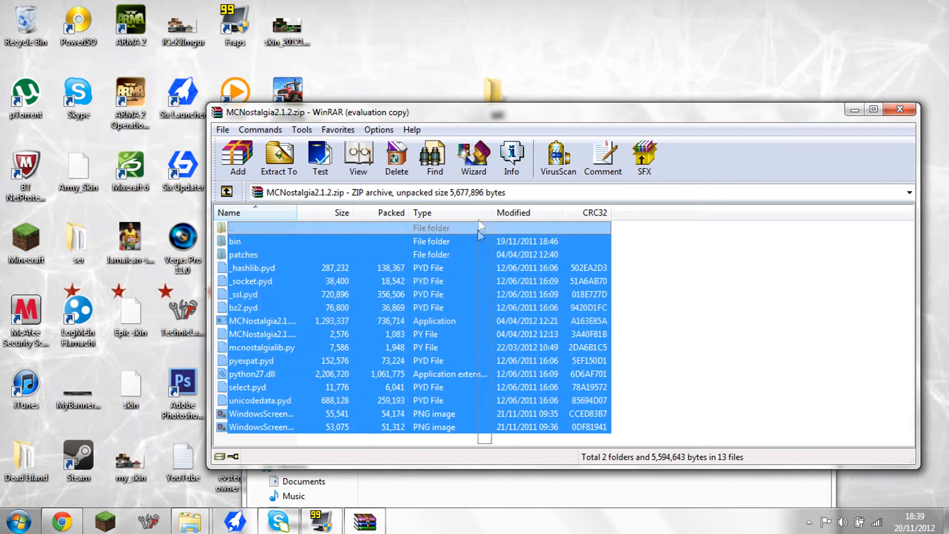
pyautogui.click(278, 157)
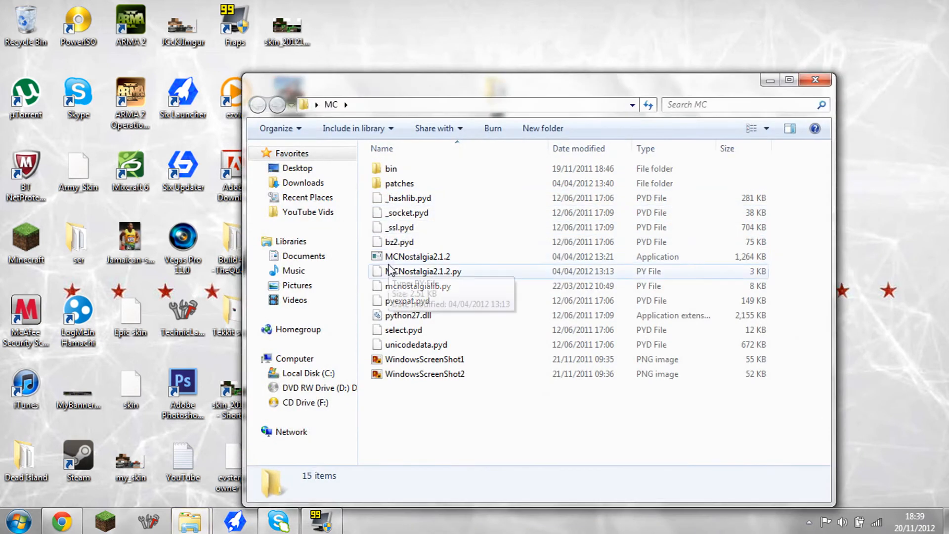
pyautogui.click(417, 256)
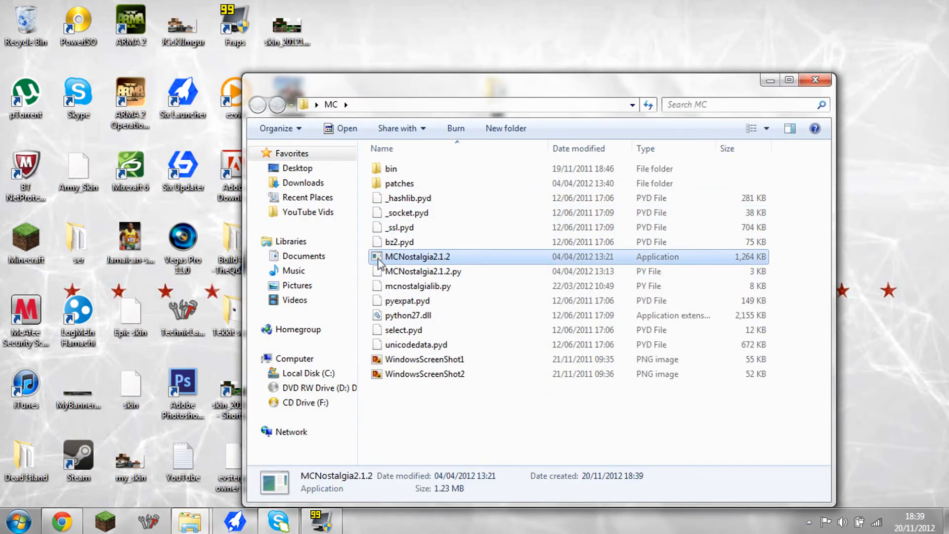
pyautogui.doubleClick(417, 256)
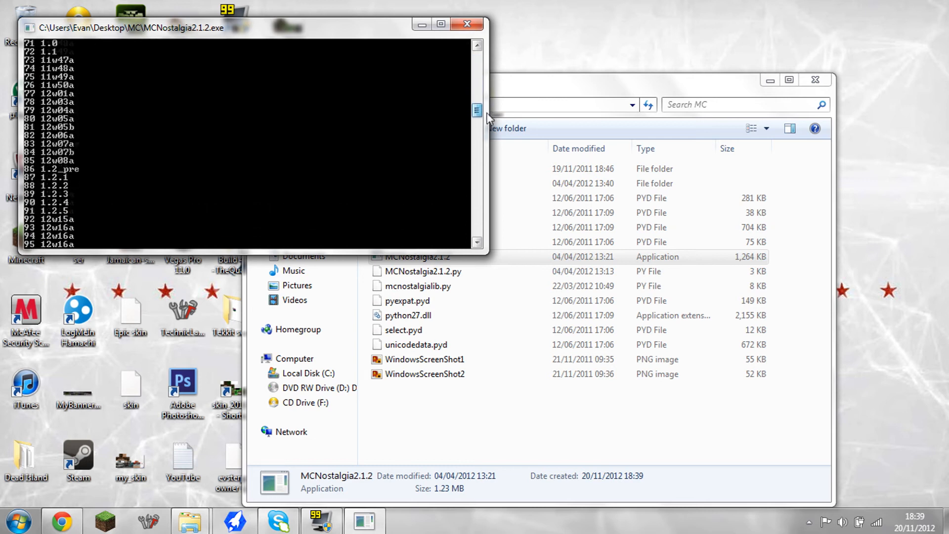
# Patch Minecraft to an old version in the MCNostalgia console and close the MC folder.
pyautogui.click(477, 147)
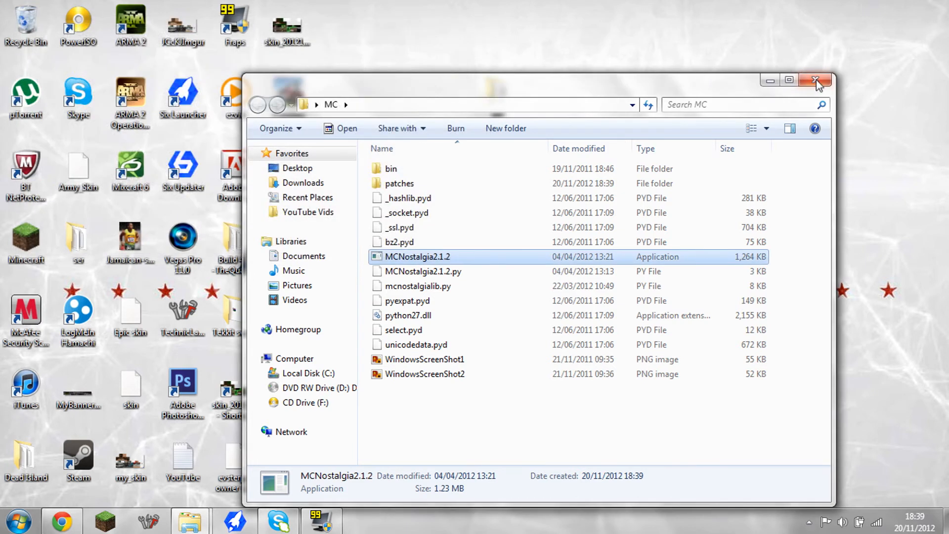
pyautogui.click(815, 80)
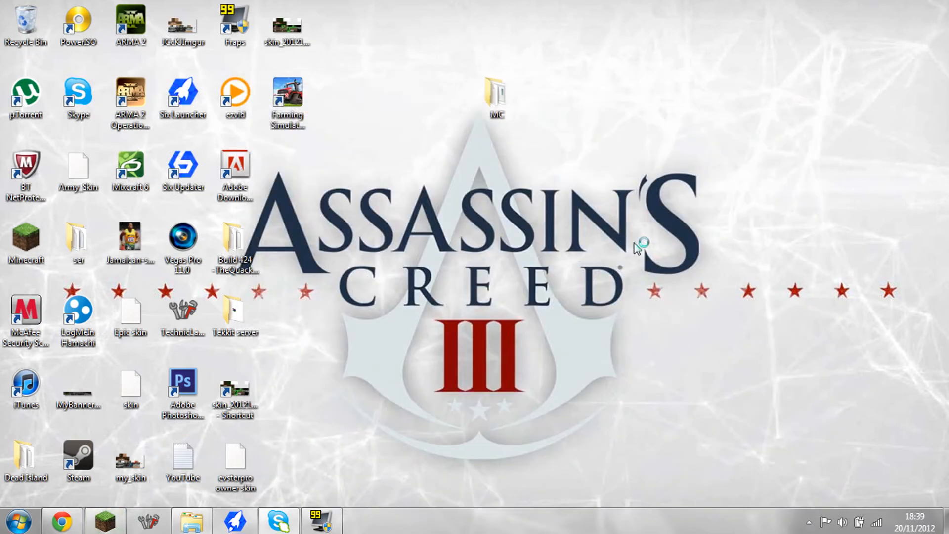
# Start the Minecraft launcher, enter the password and log in to the patched game.
pyautogui.doubleClick(26, 236)
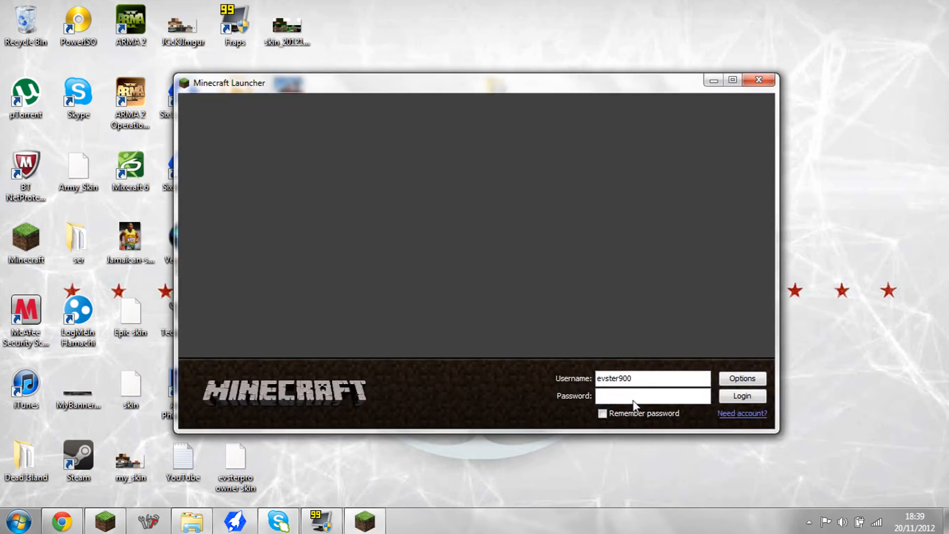
pyautogui.write('••')
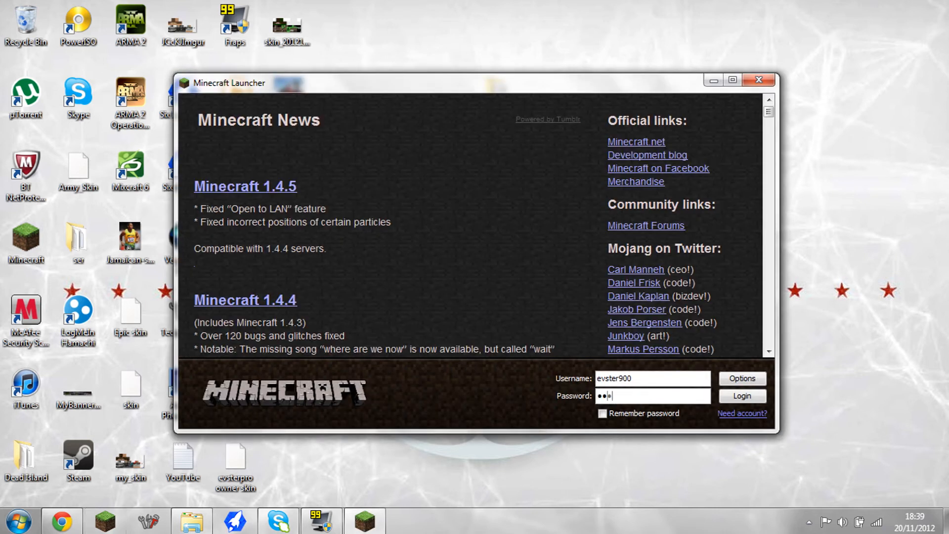
pyautogui.click(740, 396)
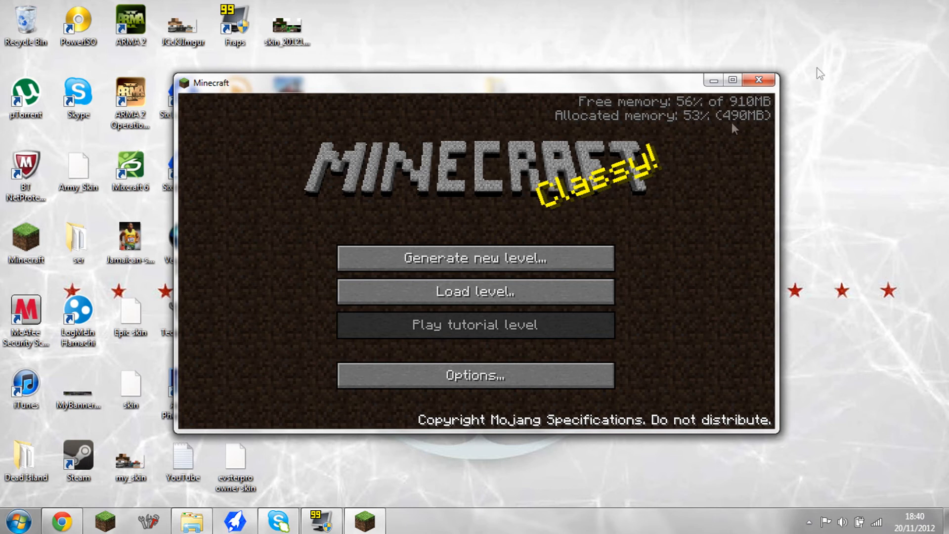
pyautogui.moveTo(475, 291)
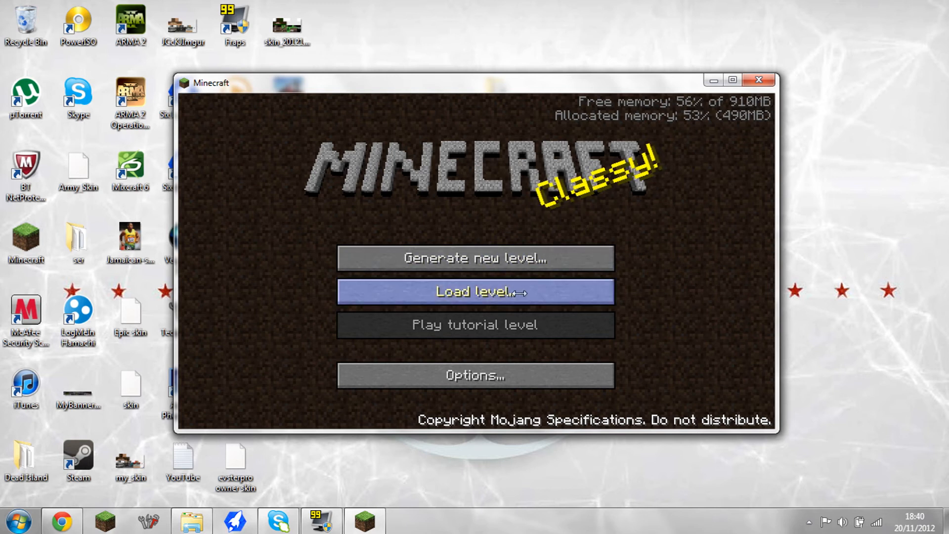
pyautogui.moveTo(487, 325)
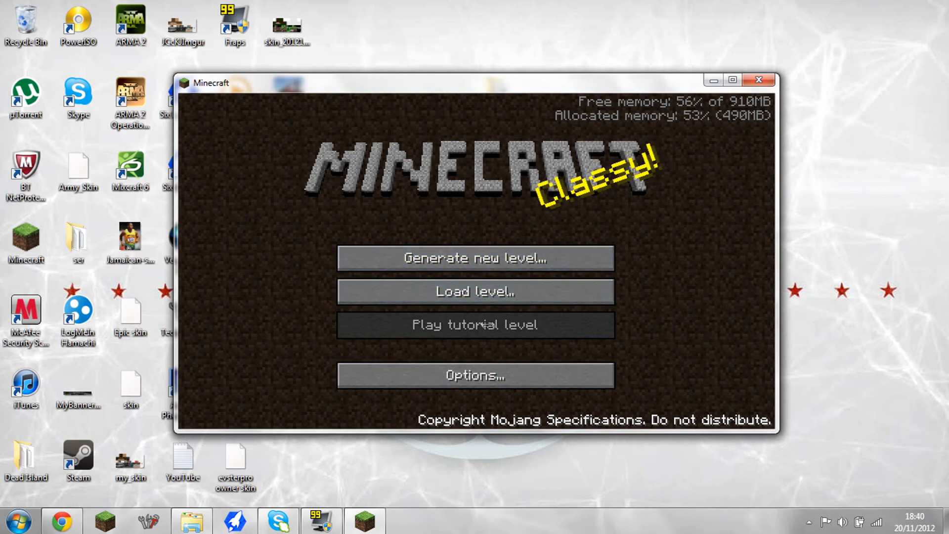
# Change render distance from FAR to NORMAL in Options and confirm with Done.
pyautogui.click(474, 375)
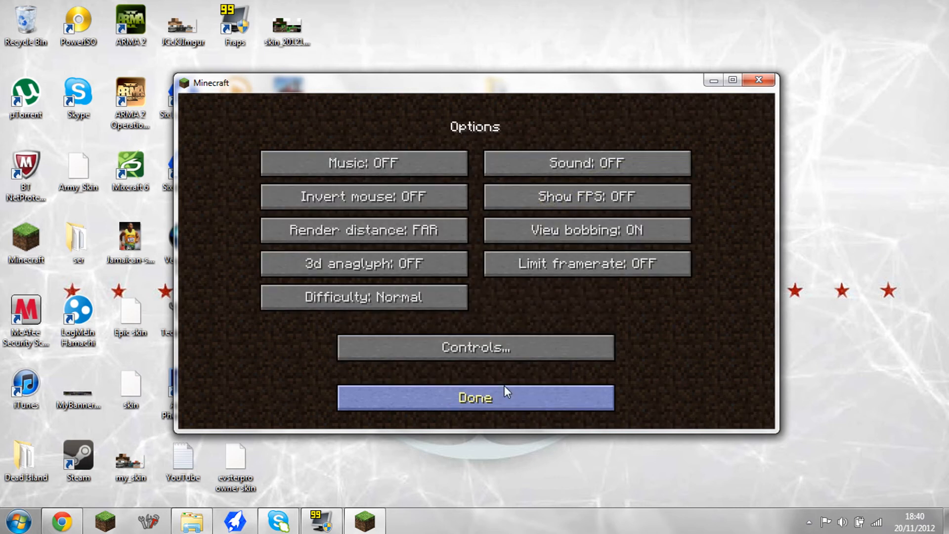
pyautogui.moveTo(363, 297)
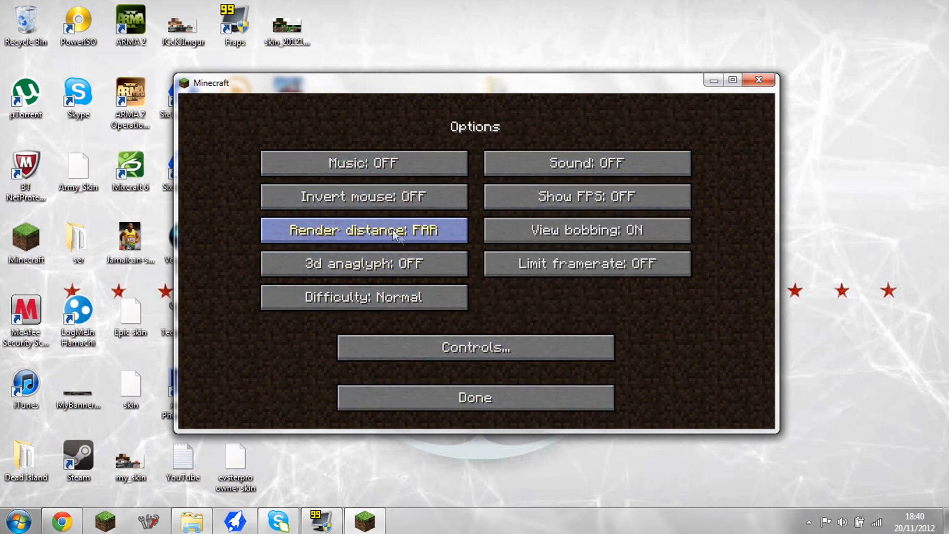
pyautogui.moveTo(390, 232)
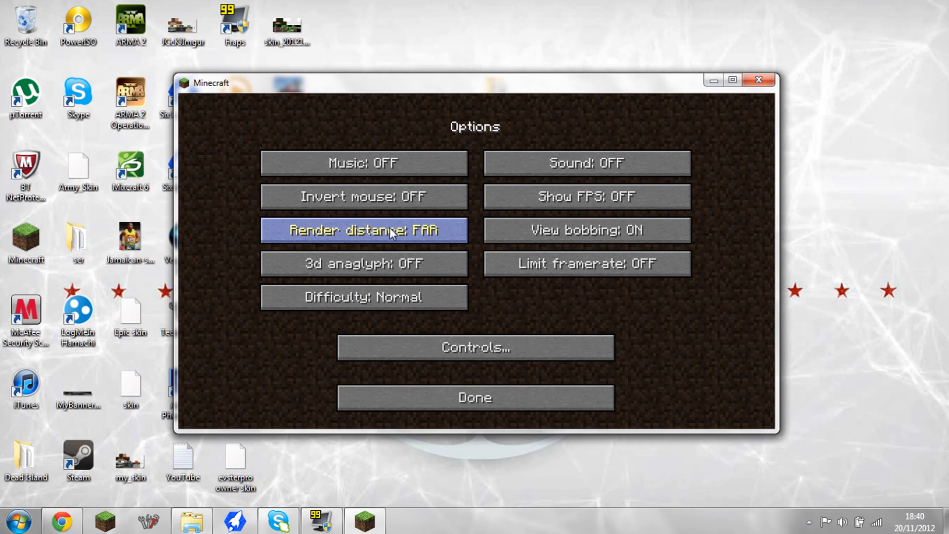
pyautogui.click(363, 230)
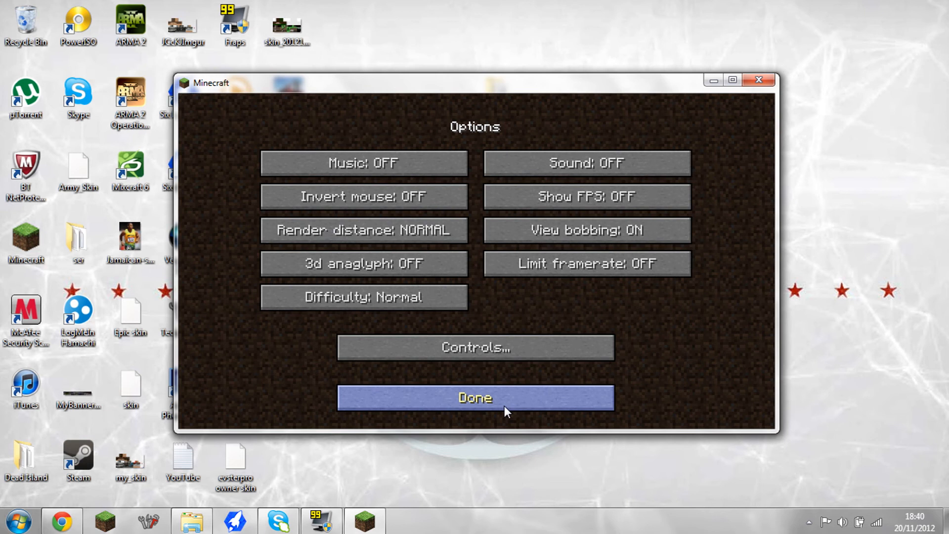
pyautogui.click(474, 397)
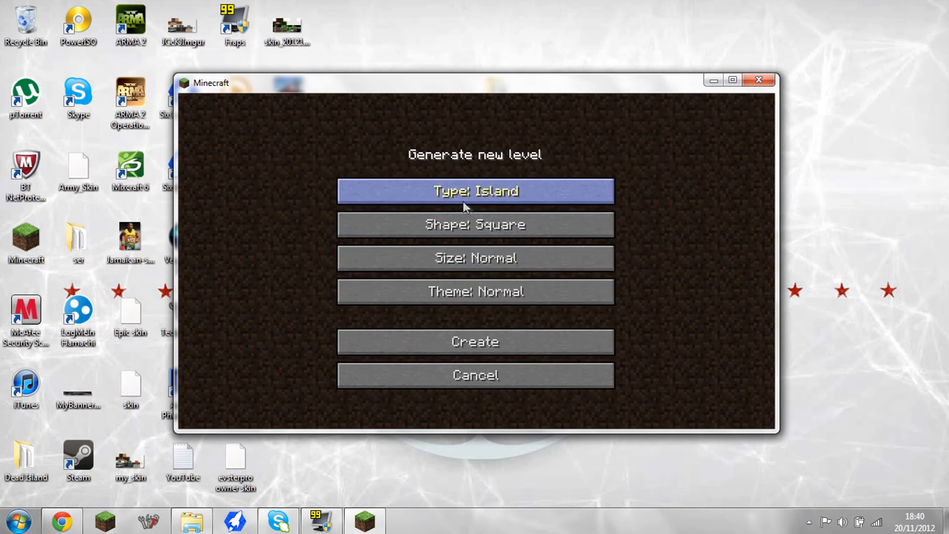
pyautogui.moveTo(508, 245)
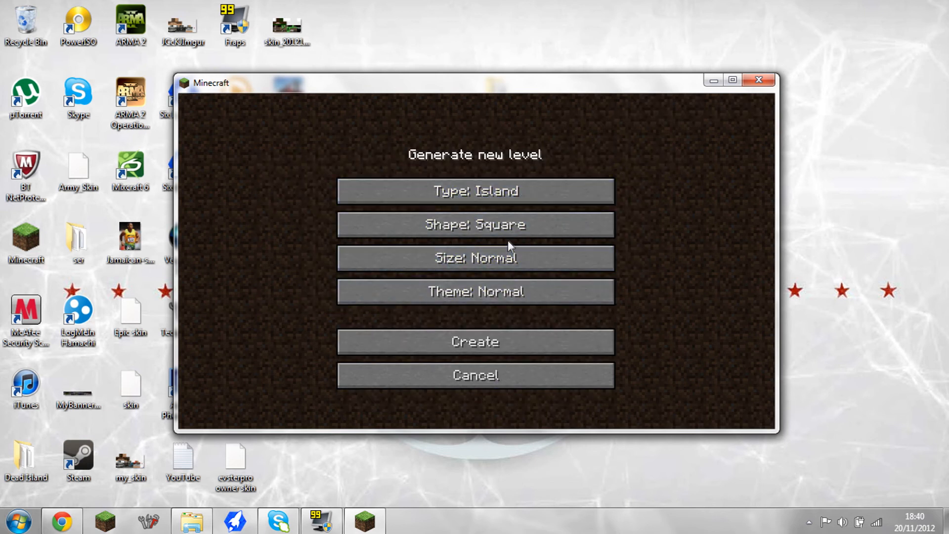
# Cancel the Generate new level screen, returning to the Classic title menu.
pyautogui.click(474, 192)
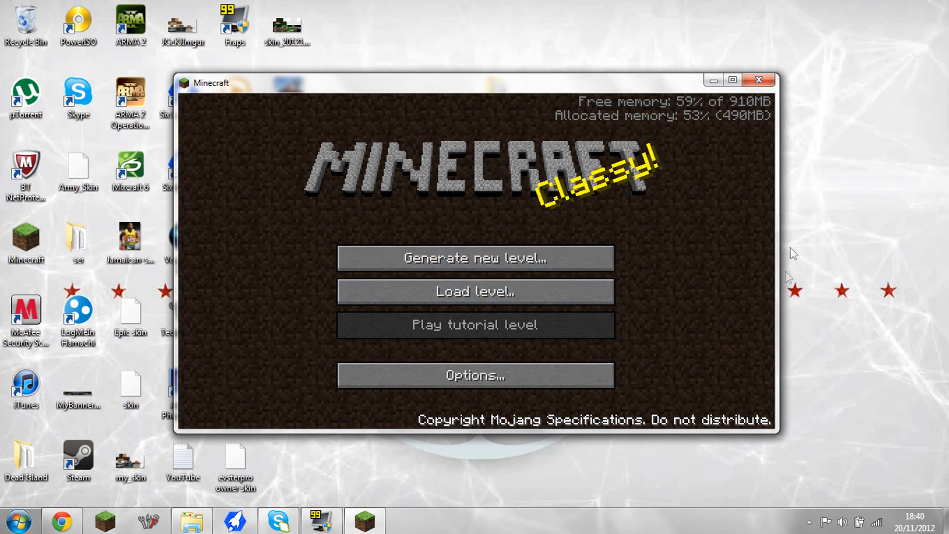
# Close the Minecraft window, leaving the desktop with the MC folder visible.
pyautogui.click(758, 79)
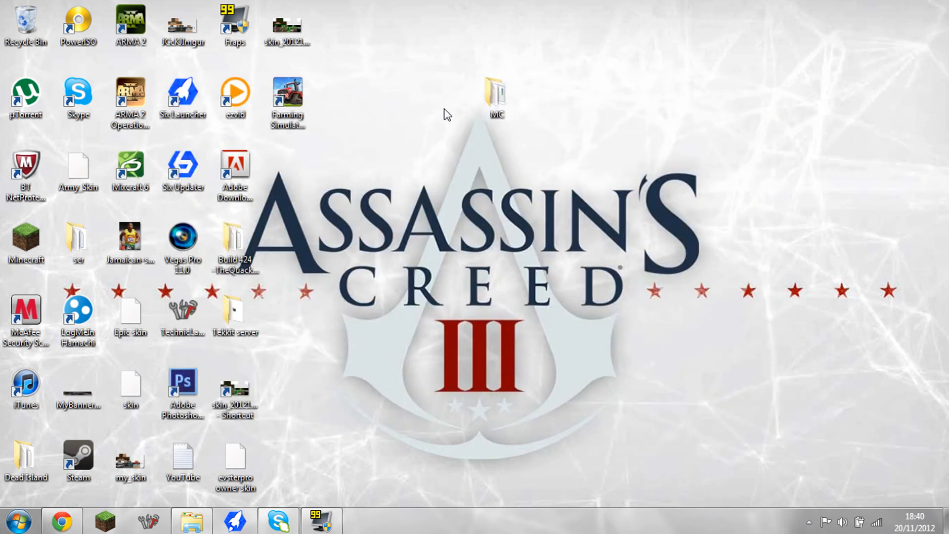
pyautogui.moveTo(439, 156)
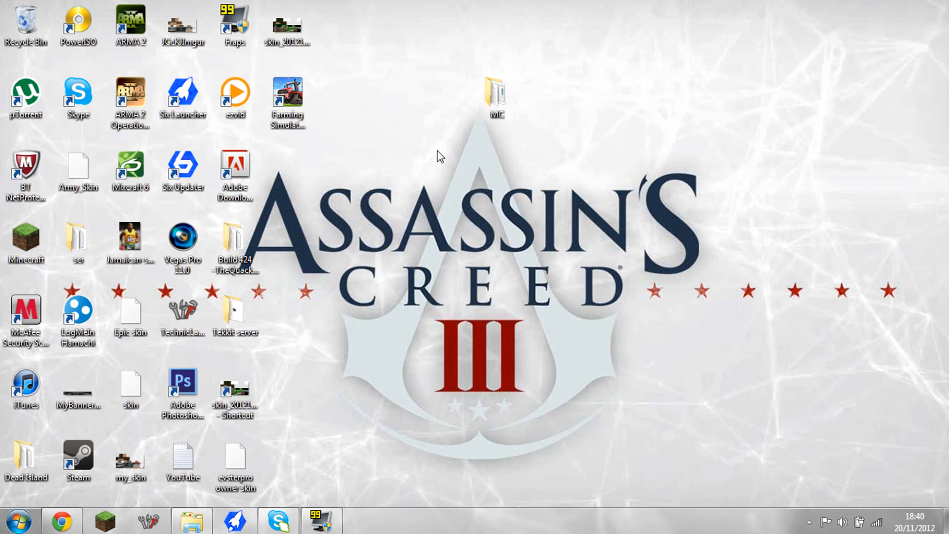
pyautogui.moveTo(448, 143)
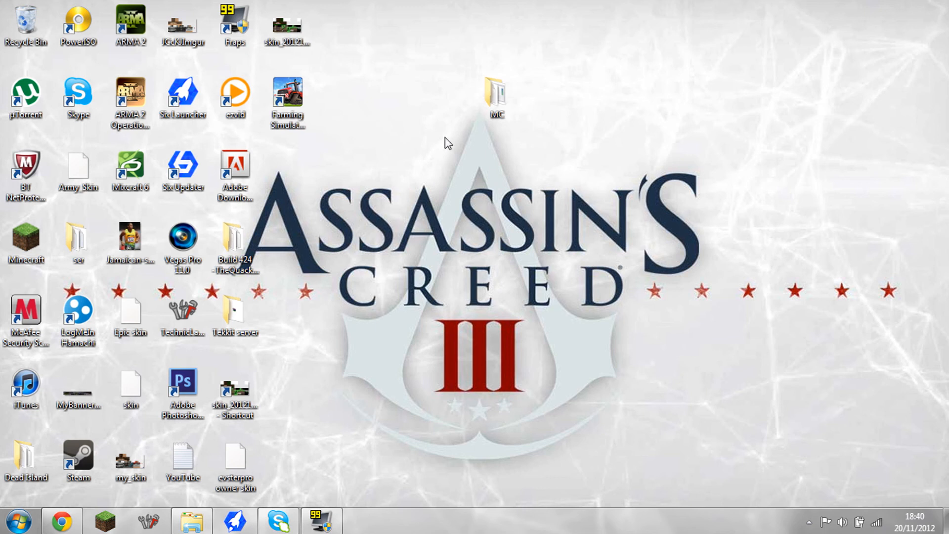